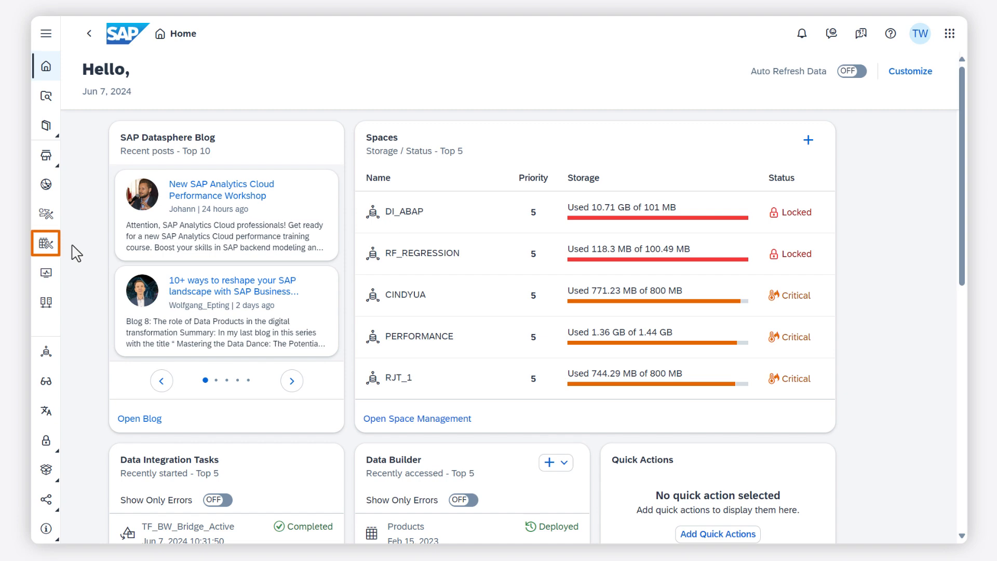
Switch to the Data Builder showing UA_Space's folders, tables and views
{"action": "left_click", "coordinate": [44, 243]}
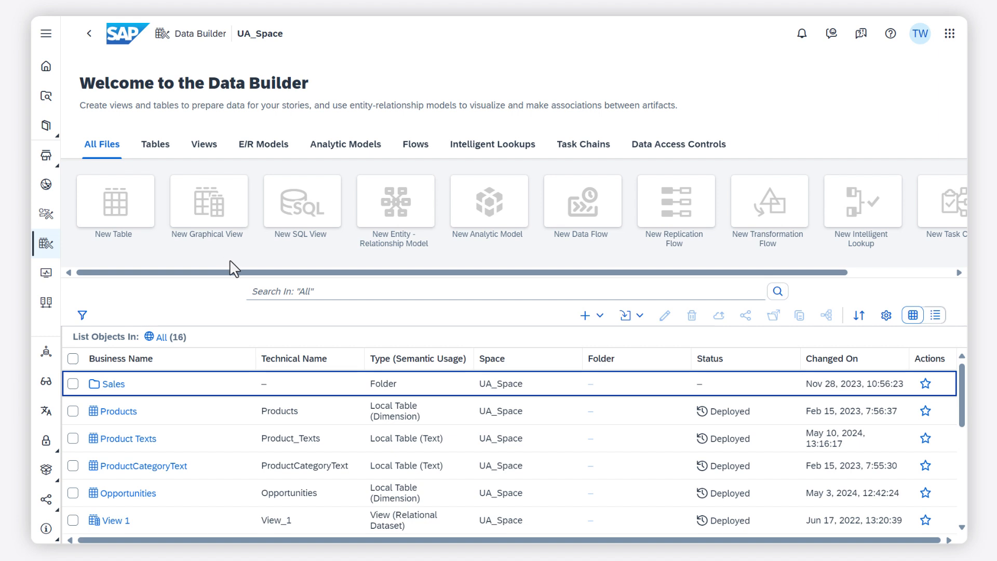
{"action": "mouse_move", "coordinate": [259, 267]}
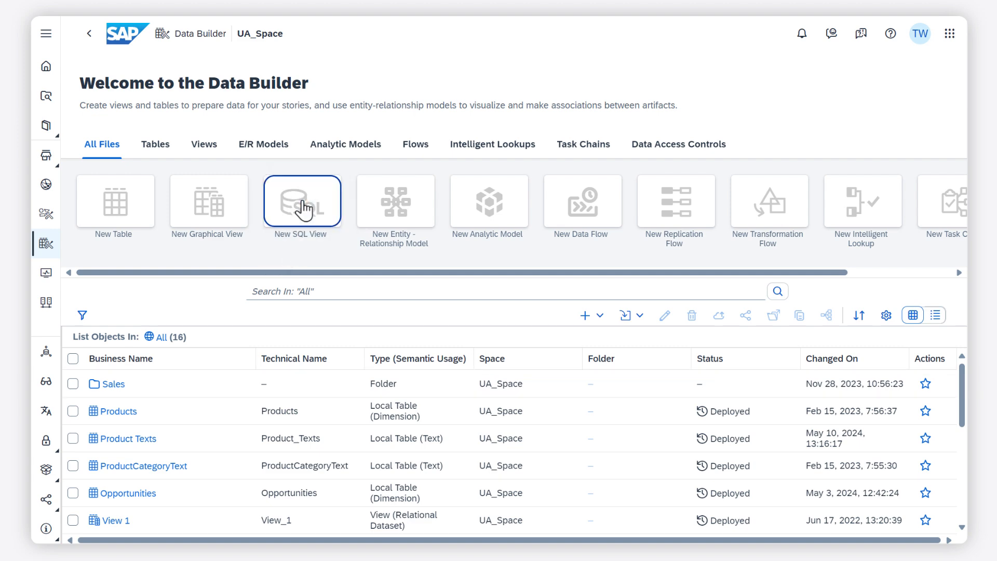
{"action": "left_click", "coordinate": [302, 201]}
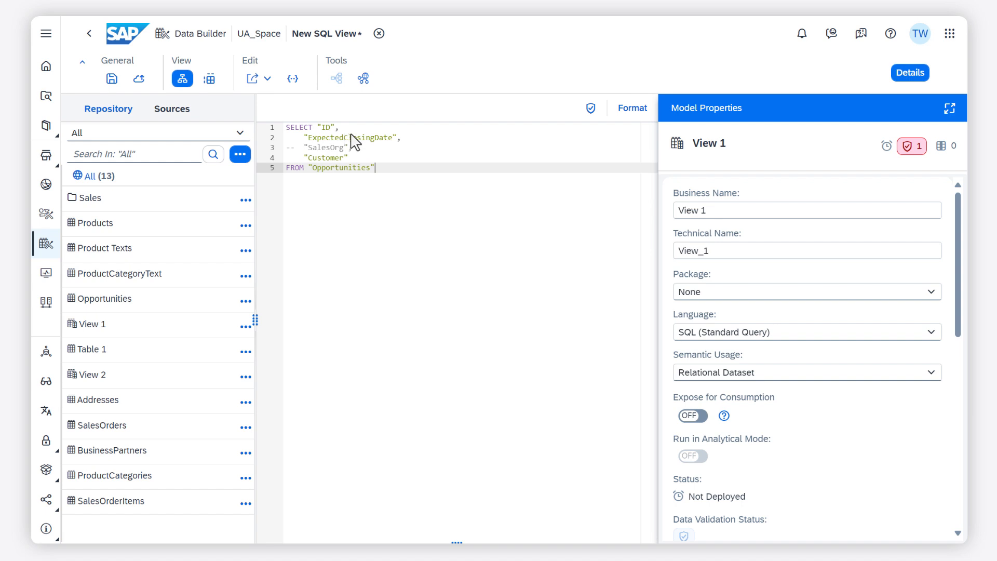
{"action": "left_click", "coordinate": [590, 107]}
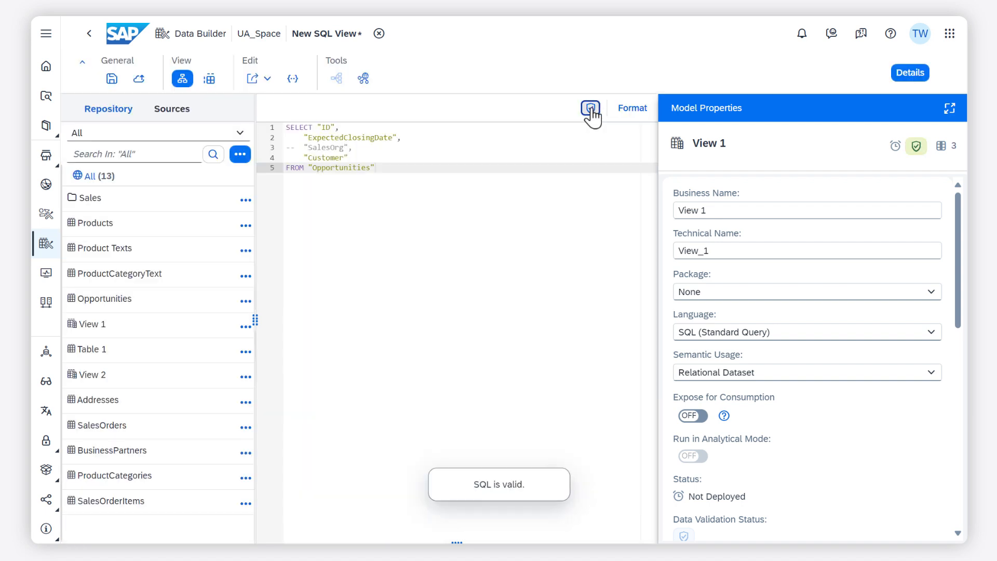
{"action": "left_click", "coordinate": [589, 107]}
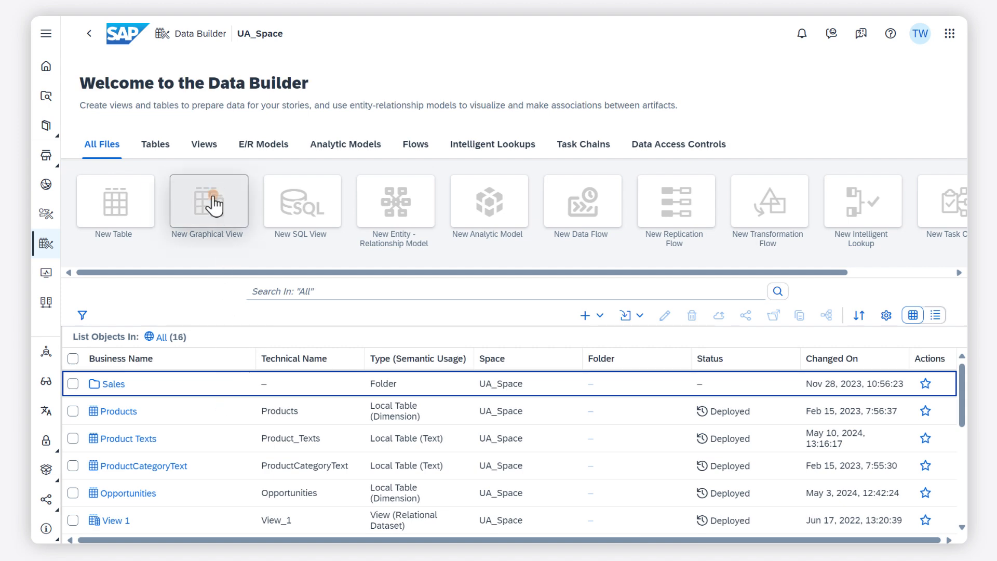
{"action": "left_click", "coordinate": [207, 202]}
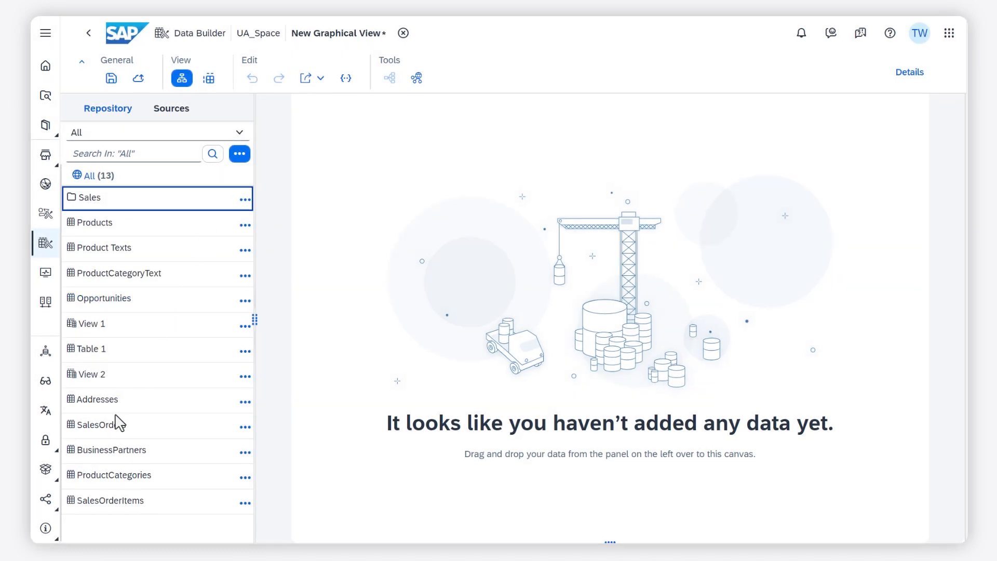
{"action": "left_click_drag", "start_coordinate": [97, 423], "coordinate": [578, 330]}
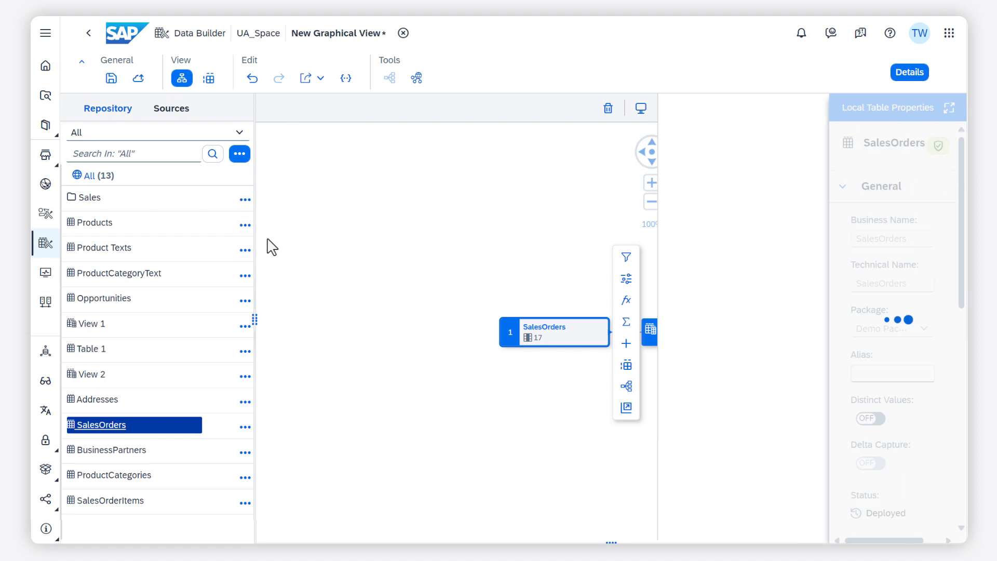
{"action": "left_click_drag", "start_coordinate": [96, 222], "coordinate": [330, 273]}
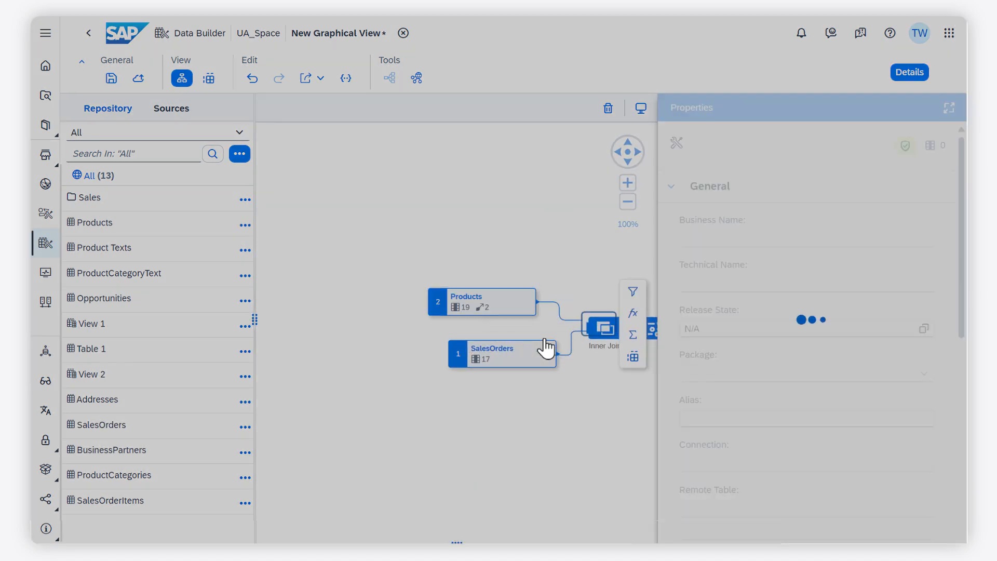
{"action": "left_click", "coordinate": [598, 325]}
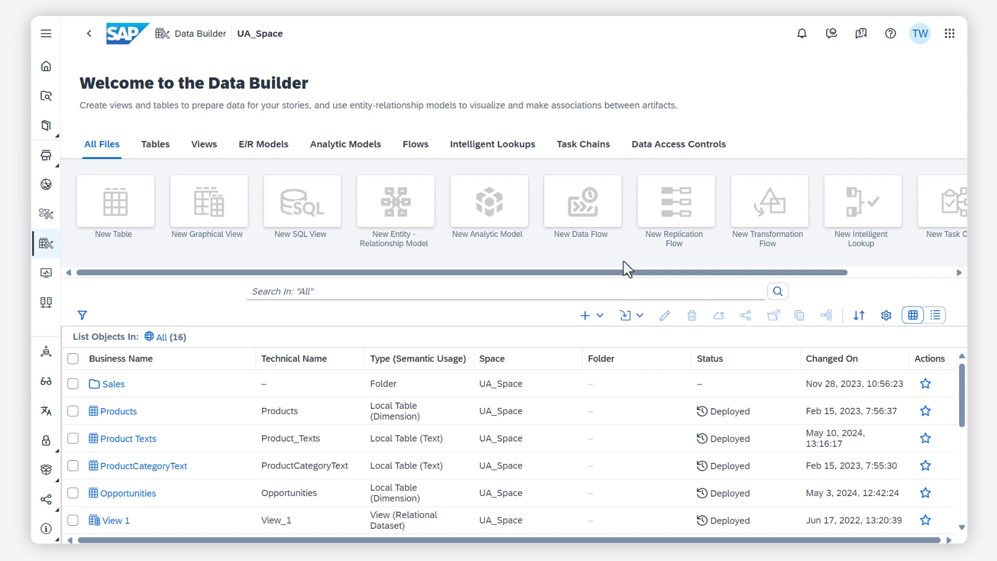
{"action": "mouse_move", "coordinate": [789, 255]}
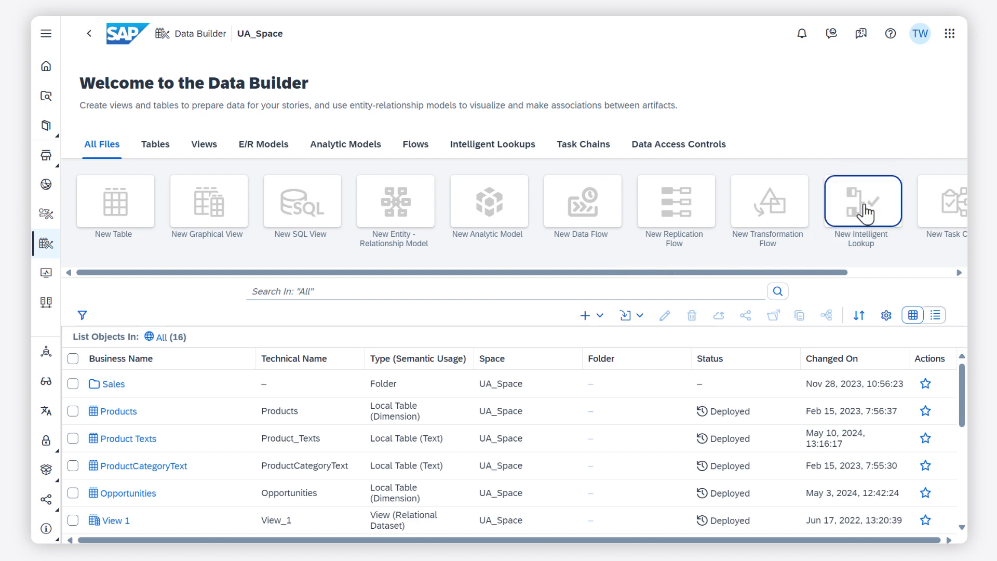
{"action": "left_click", "coordinate": [862, 201]}
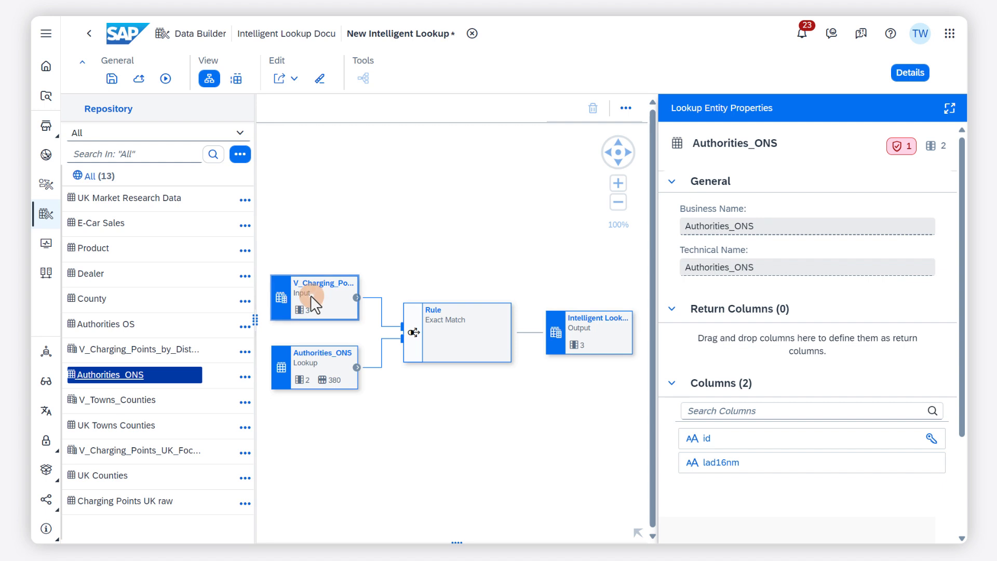
{"action": "left_click", "coordinate": [314, 296]}
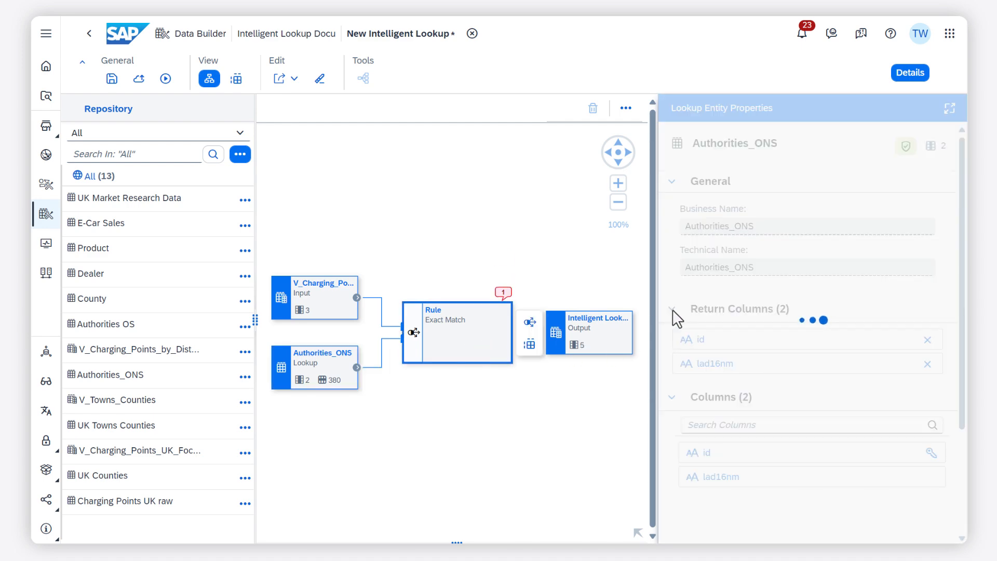
{"action": "left_click", "coordinate": [454, 318]}
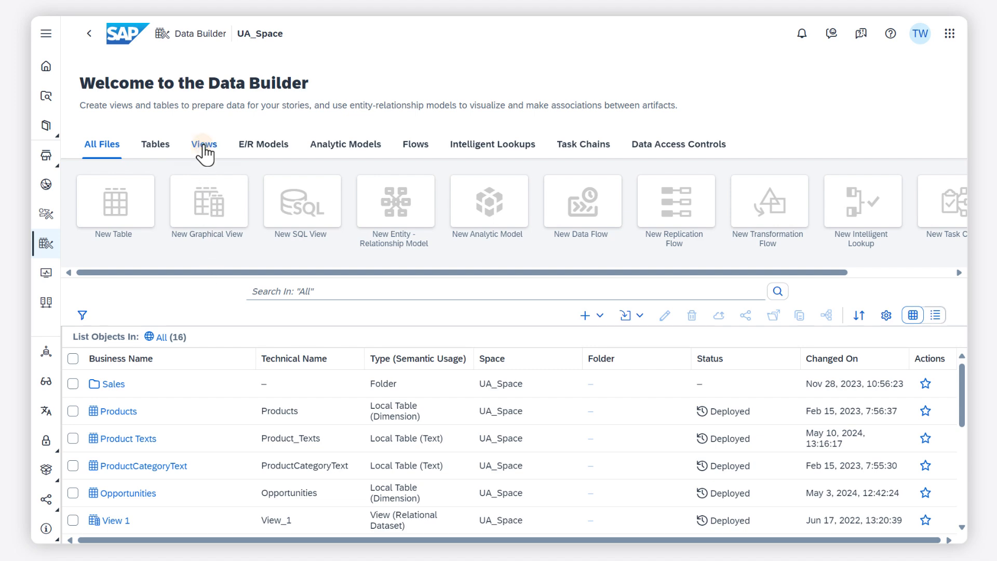
Filter to Views and bring up the Sales Orders view with its whole data flow fitted on the canvas
{"action": "left_click", "coordinate": [204, 143]}
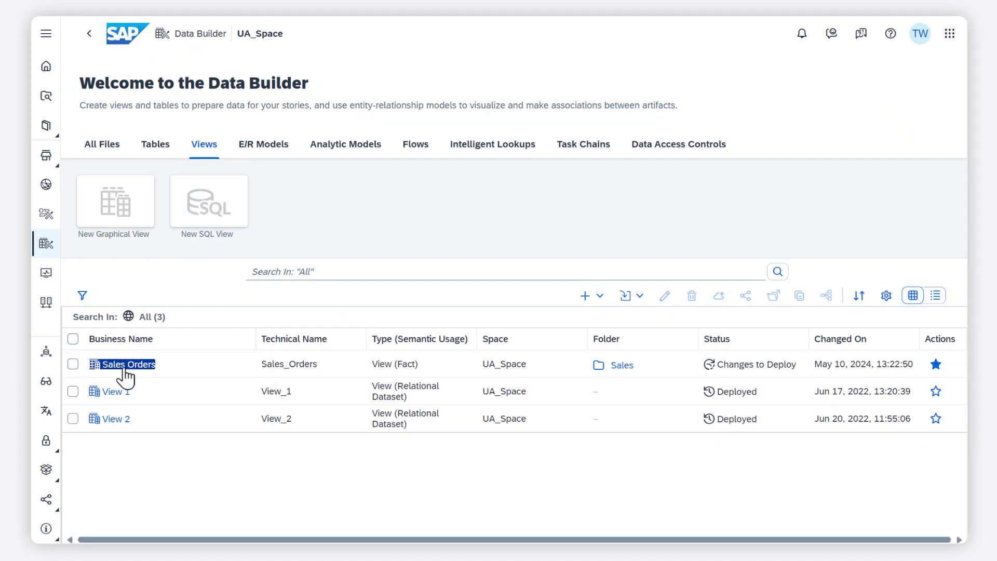
{"action": "double_click", "coordinate": [128, 363]}
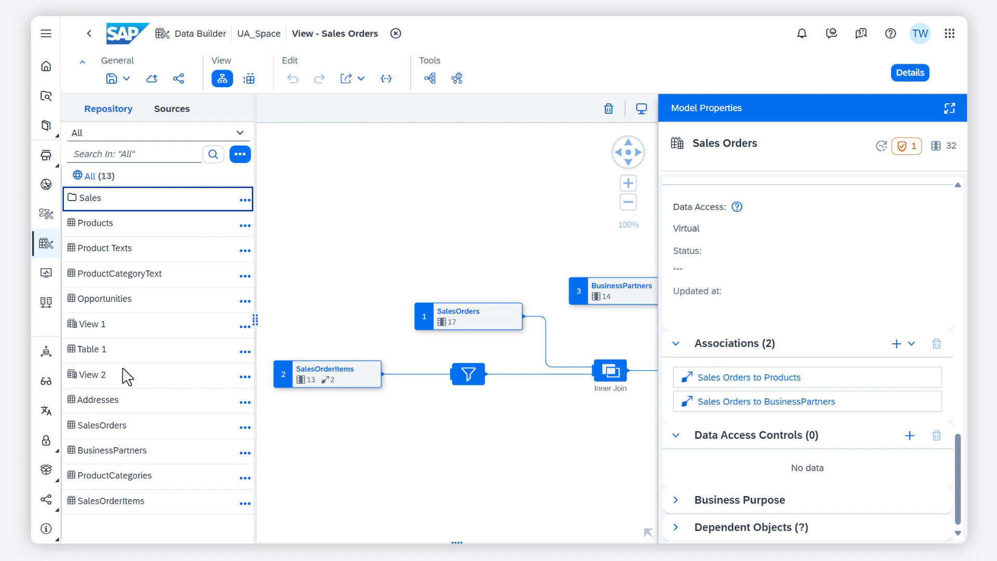
{"action": "left_click", "coordinate": [640, 108]}
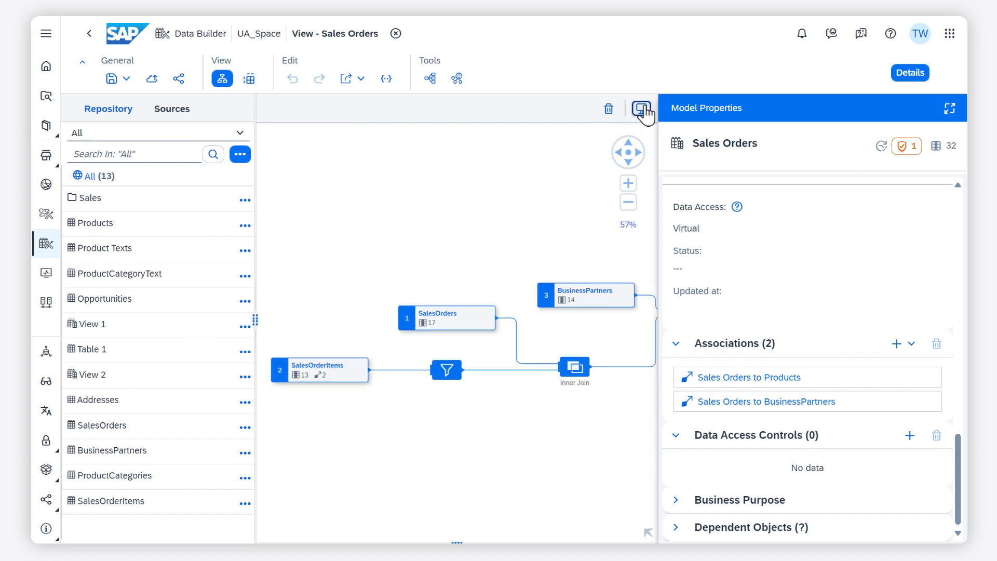
{"action": "left_click", "coordinate": [429, 77]}
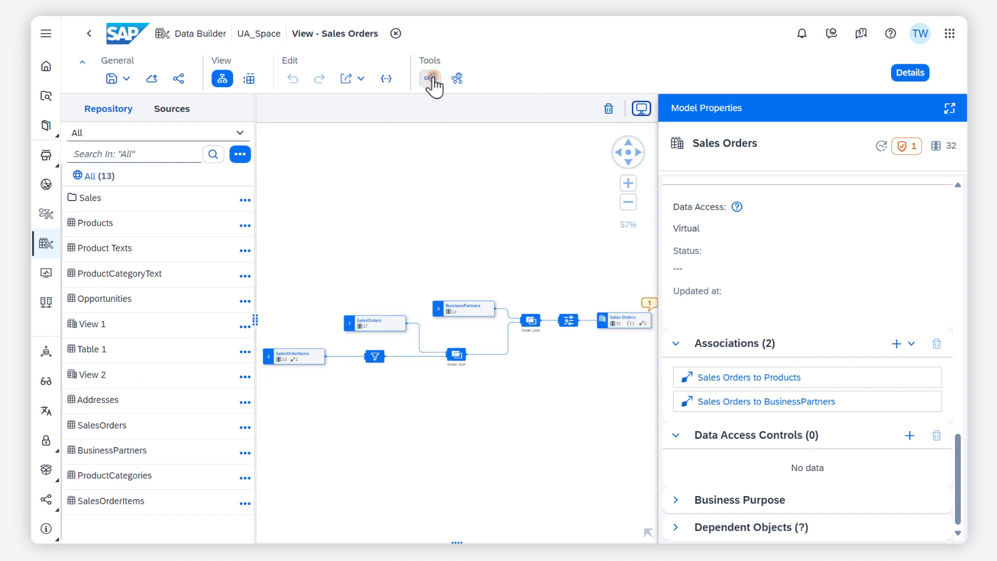
Run Impact and Lineage Analysis on Sales Orders, expanding to its three source tables and the dependent Sales Orders Demo1
{"action": "left_click", "coordinate": [431, 78]}
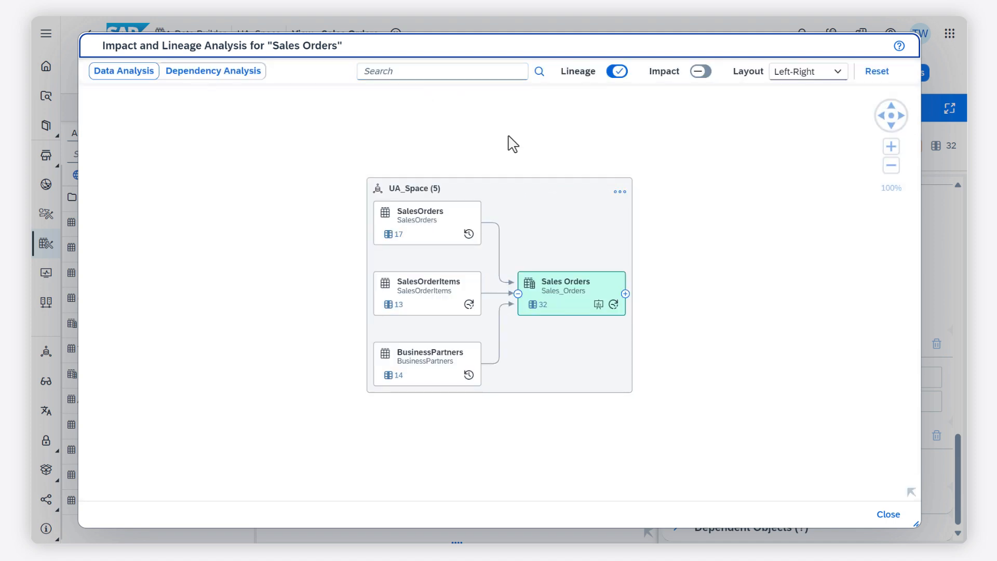
{"action": "left_click", "coordinate": [625, 292]}
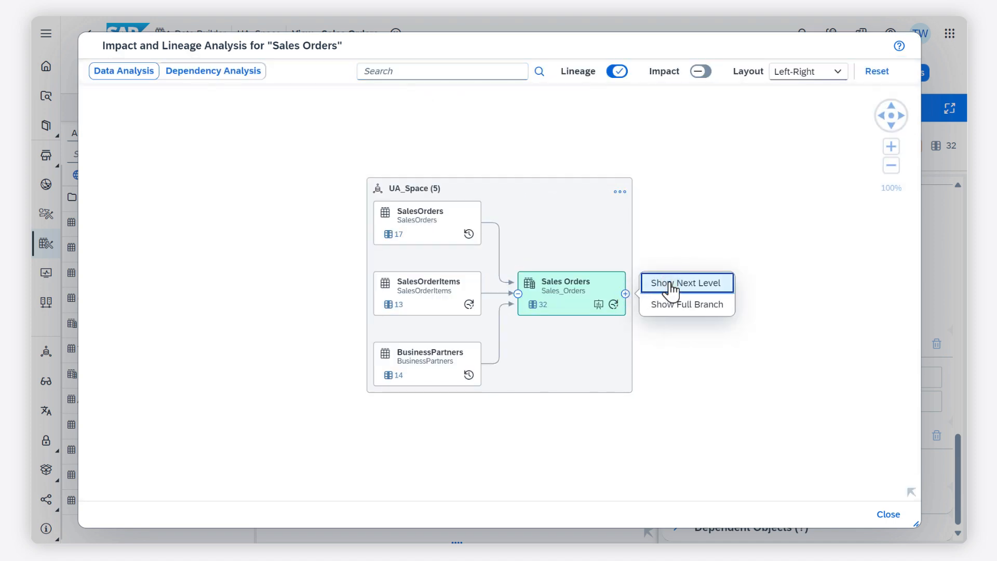
{"action": "left_click", "coordinate": [685, 282]}
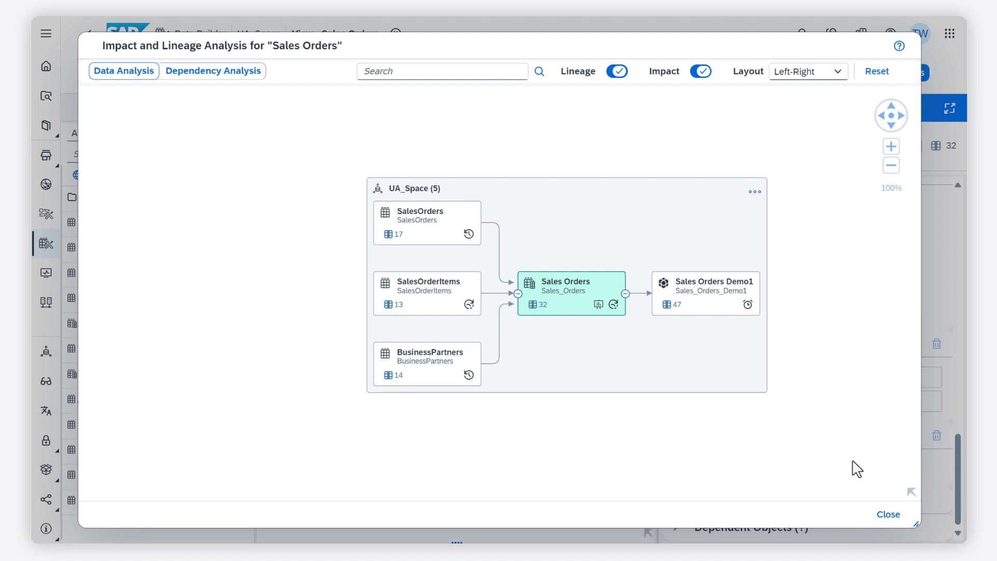
{"action": "left_click", "coordinate": [887, 514]}
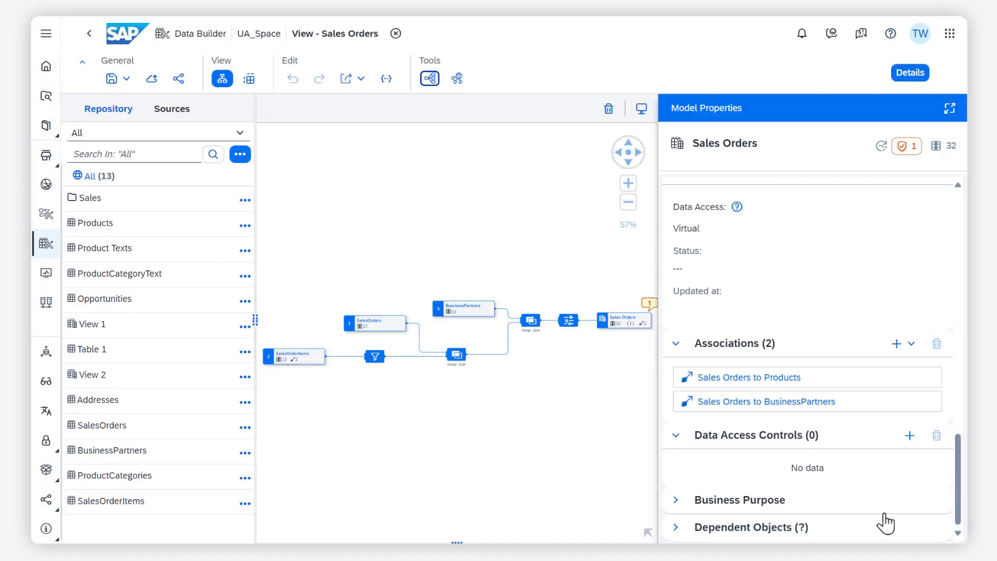
{"action": "mouse_move", "coordinate": [887, 521]}
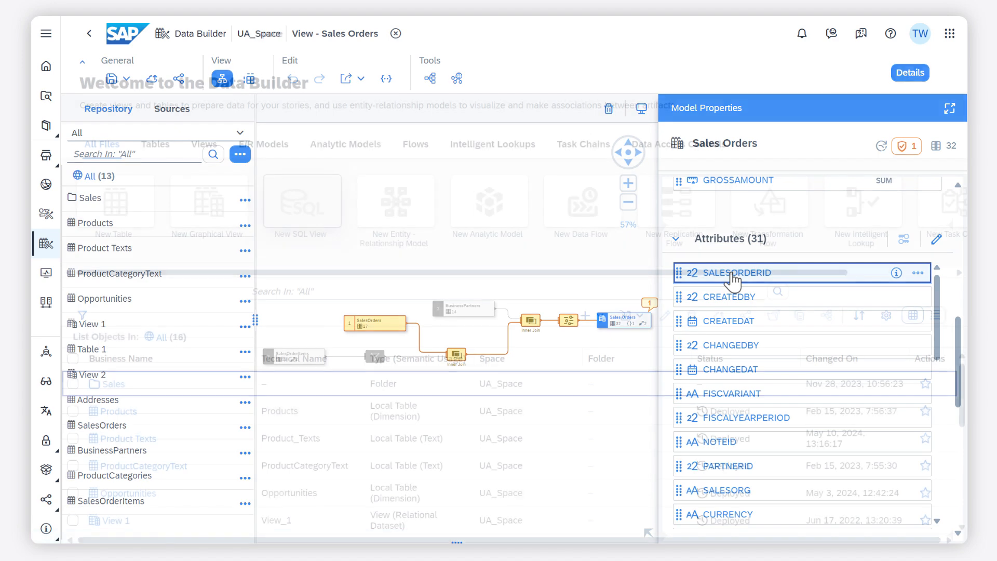
Leave the Sales Orders view for the UA_Space Data Builder overview via the shell back arrow
{"action": "left_click", "coordinate": [395, 33]}
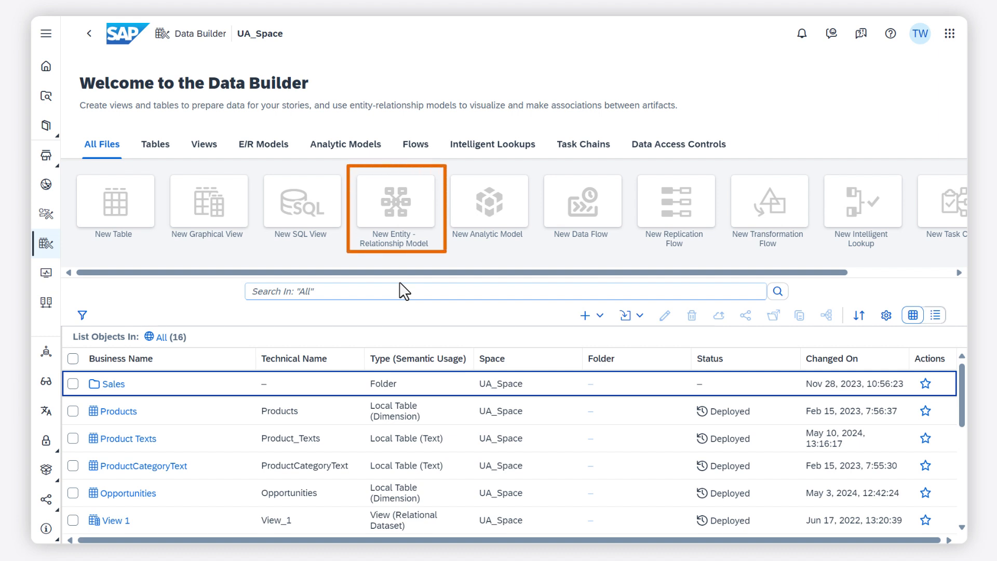
Create a new ER model with Products, Product Texts and ProductCategories auto-laid-out, Products linked to both
{"action": "left_click", "coordinate": [396, 207]}
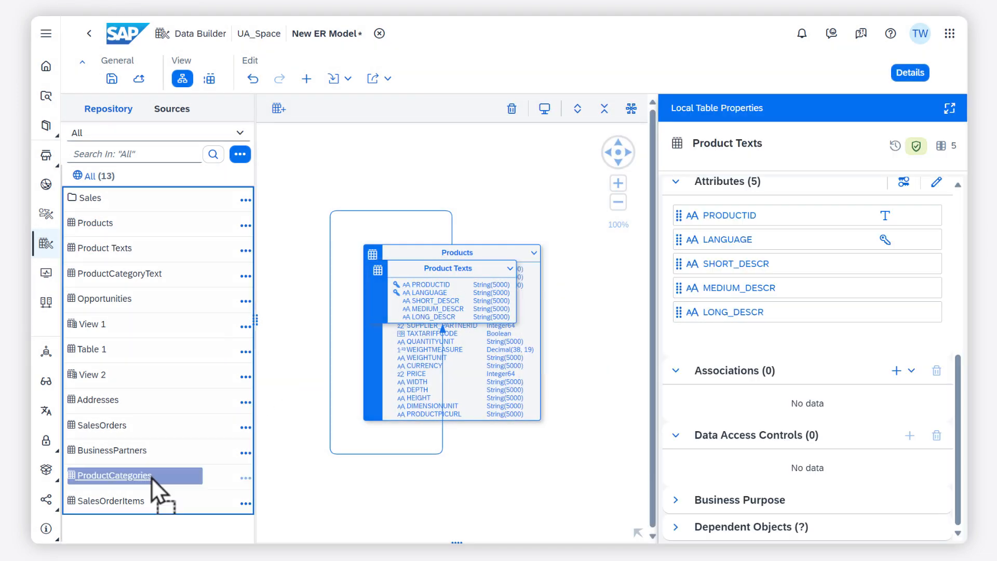
{"action": "left_click", "coordinate": [630, 108]}
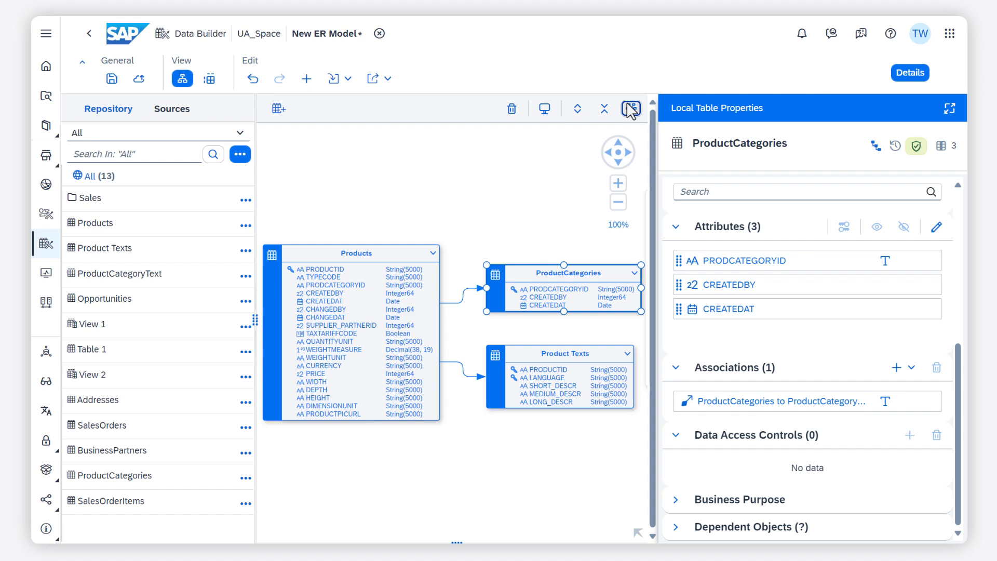